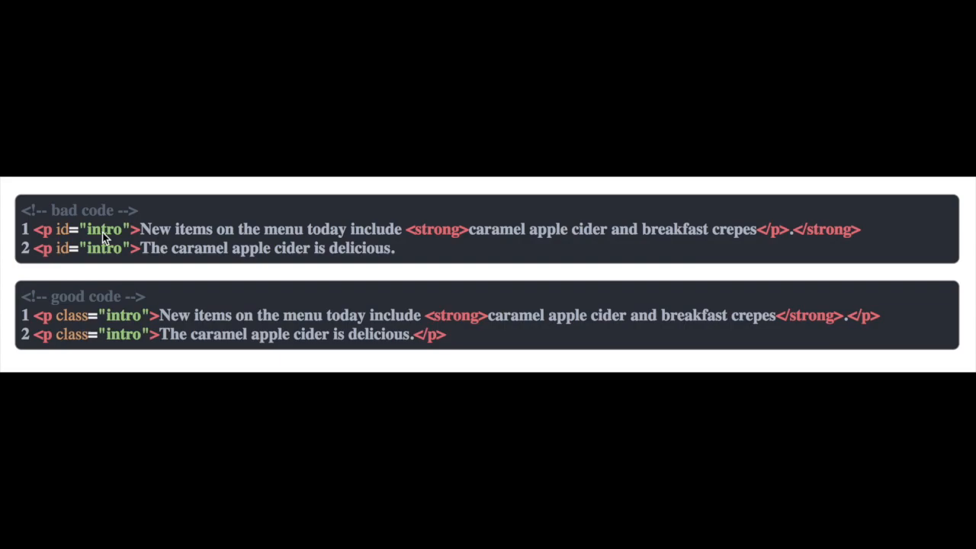
pyautogui.moveTo(759, 228); pyautogui.dragTo(856, 229)
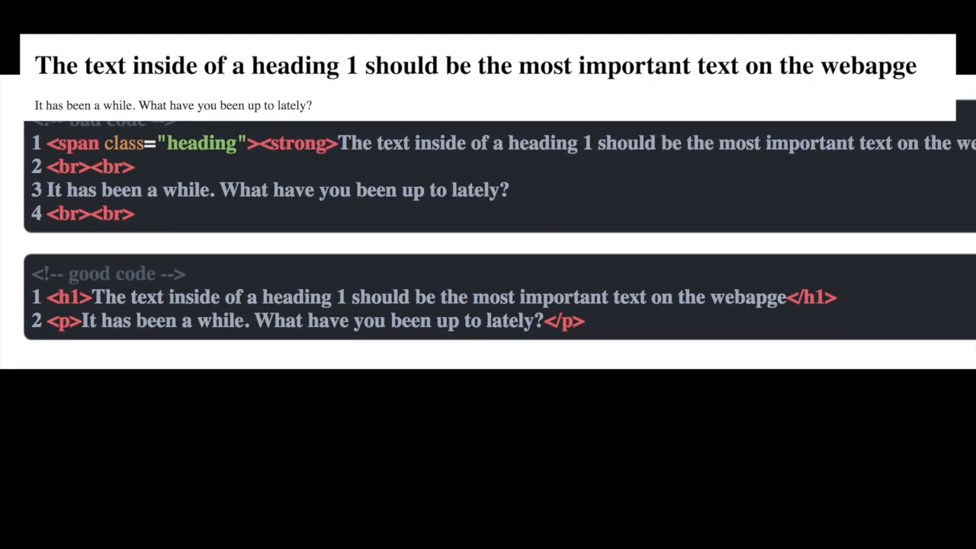
pyautogui.scroll(-3)
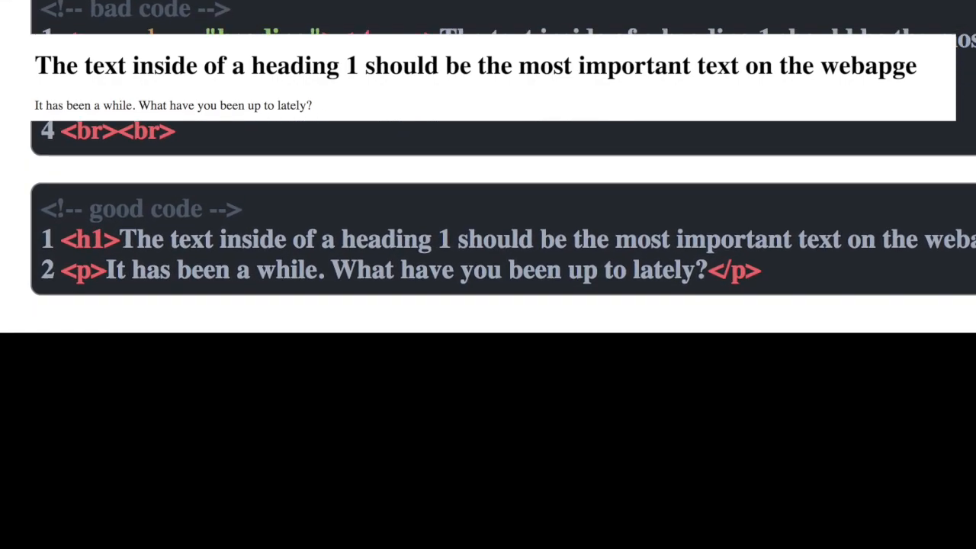
pyautogui.scroll(-3)
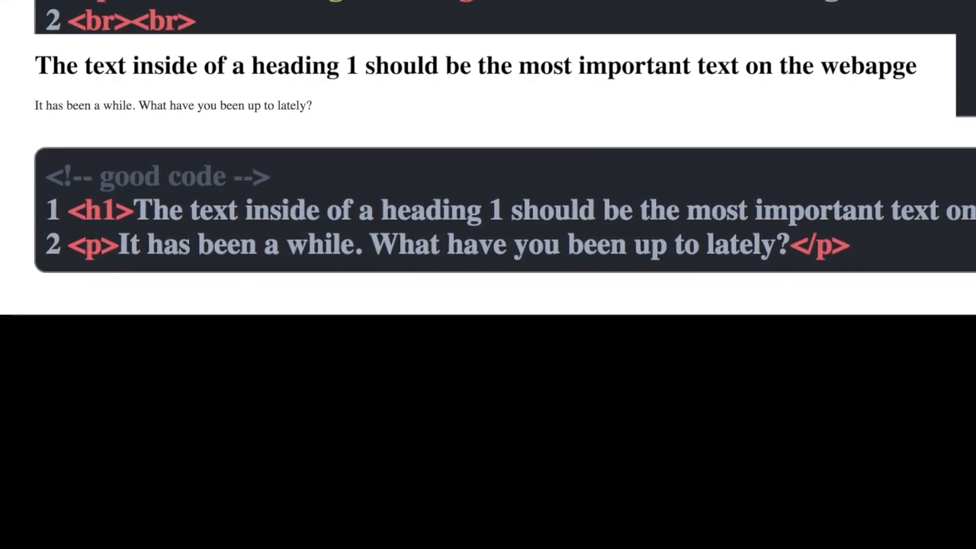